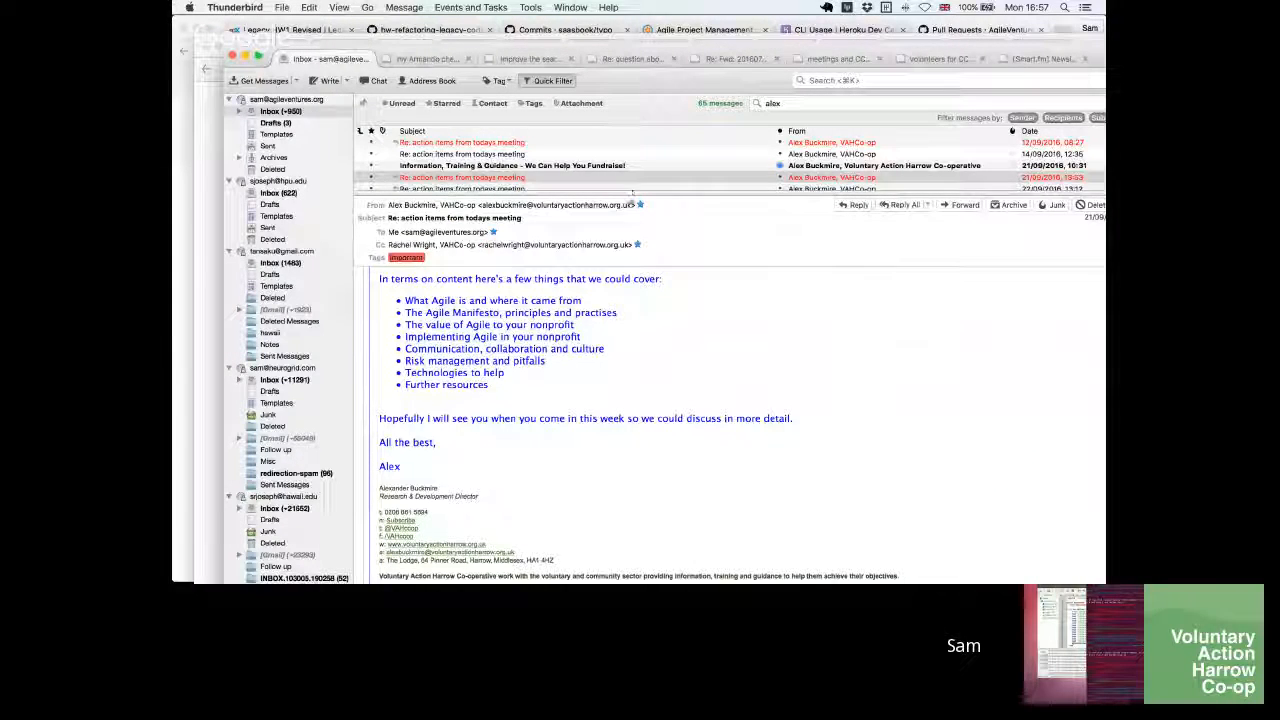
Read the latest and earlier replies in the 'Re: action items from todays meeting' thread about the workshop proposal.
click(461, 259)
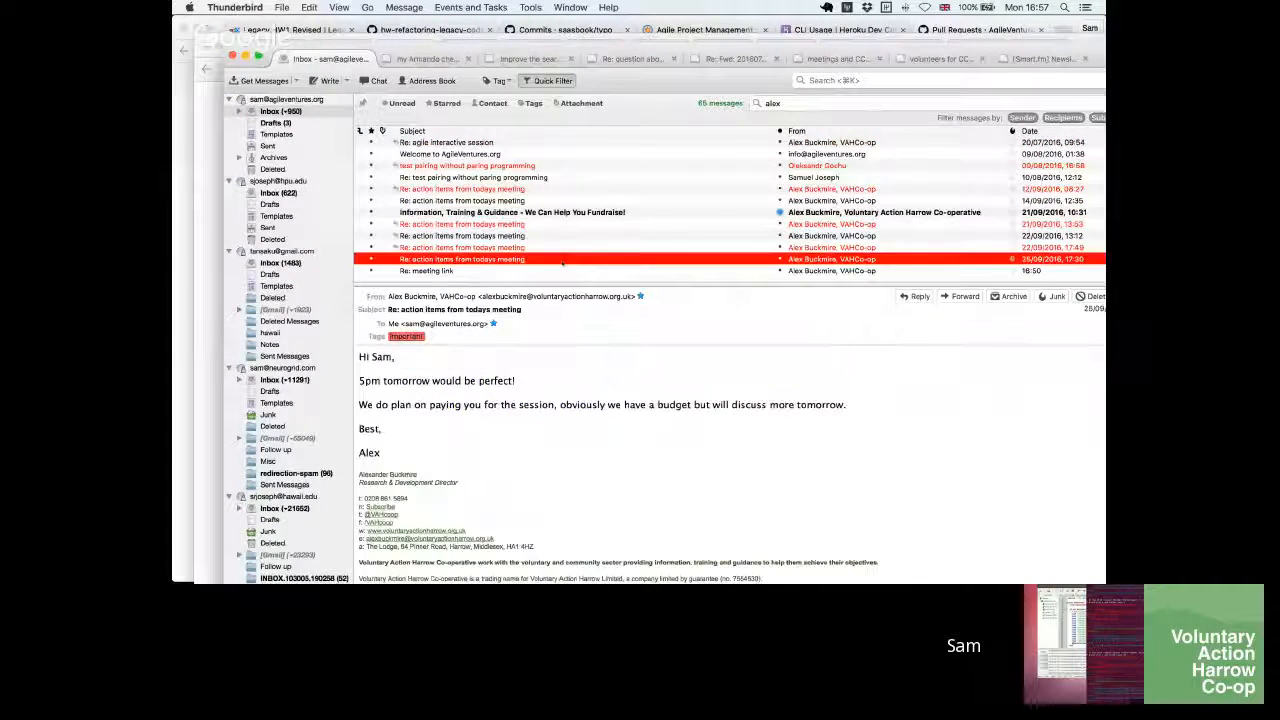
click(461, 247)
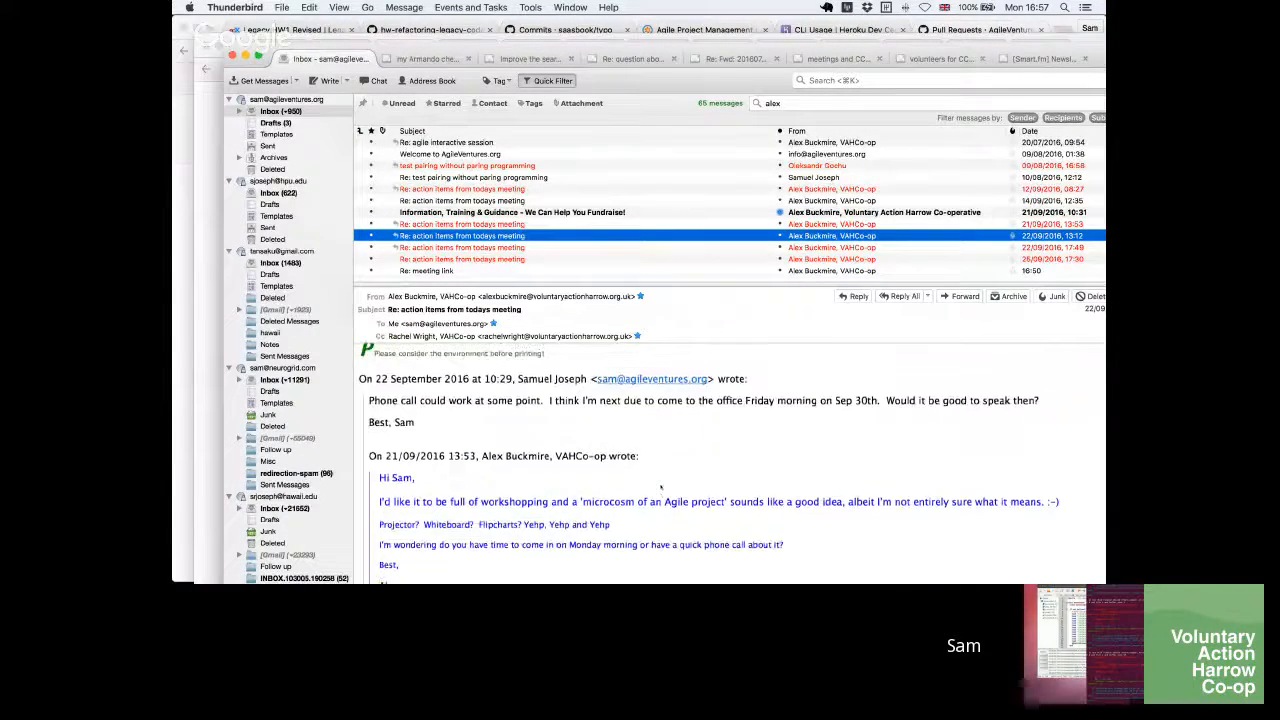
scroll(down, 3)
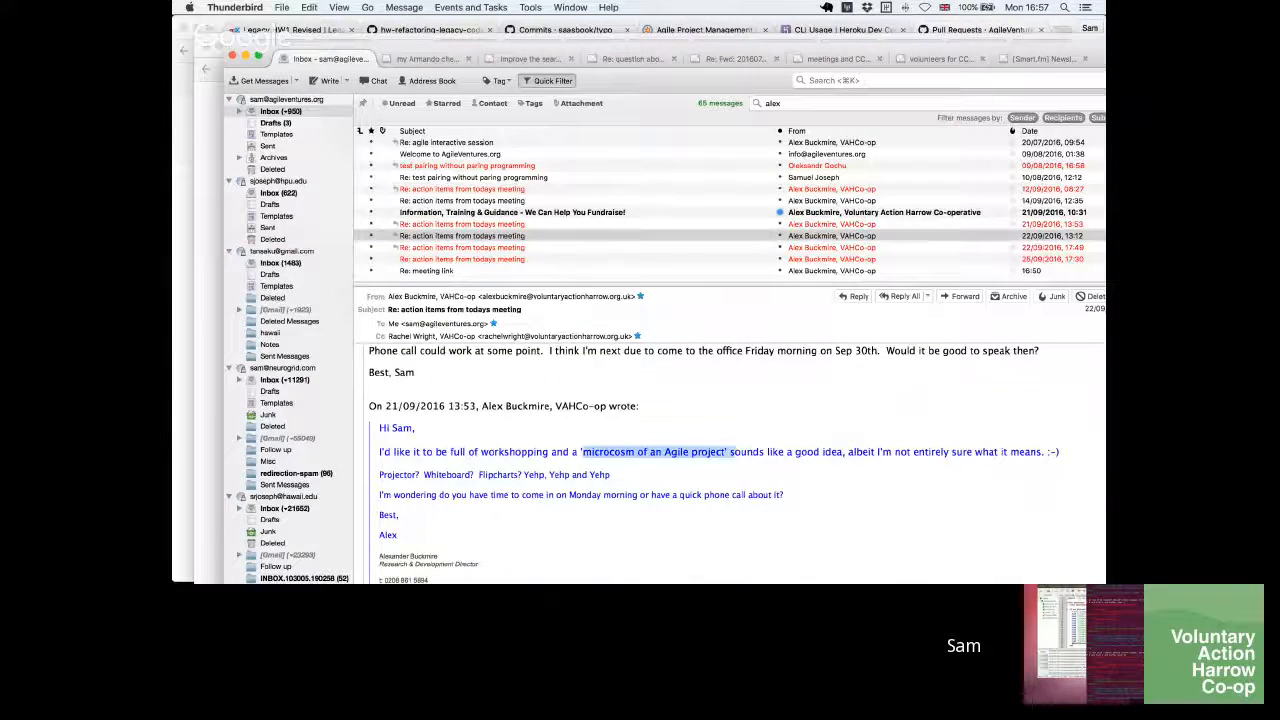
scroll(down, 3)
text(agile men)
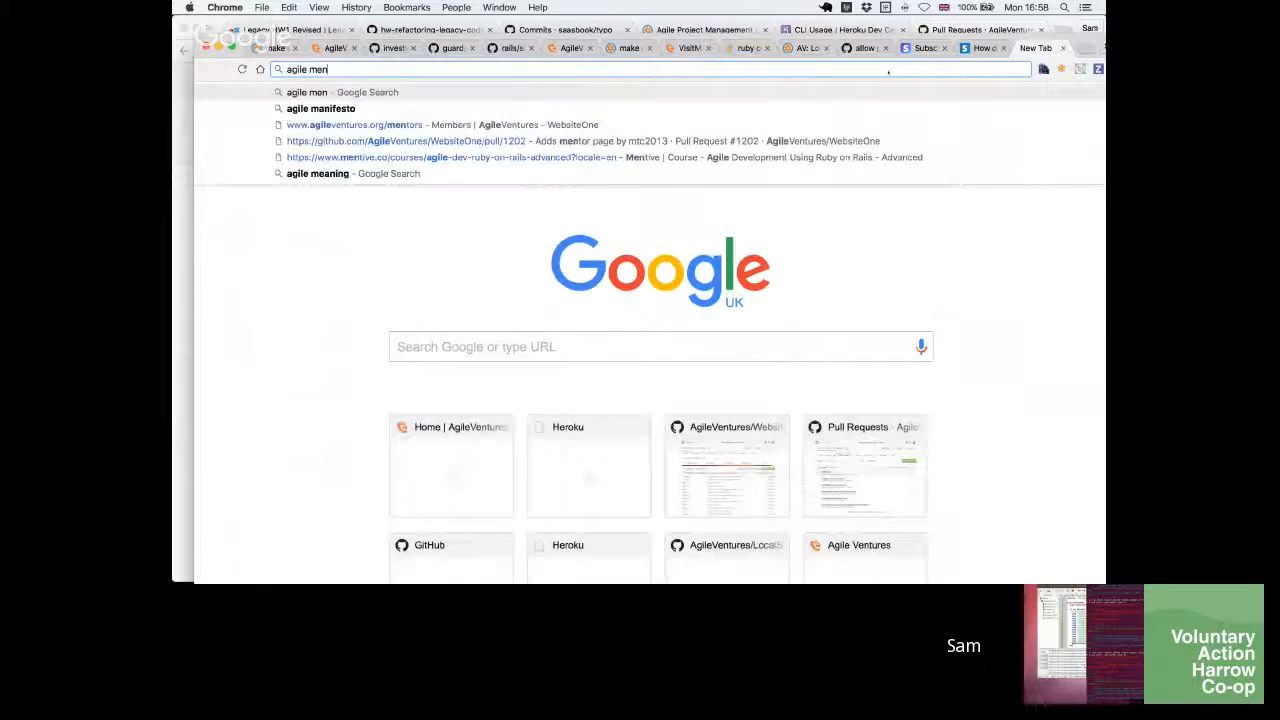
Search 'agile manifesto' and land on agilemanifesto.org, the Manifesto for Agile Software Development.
click(320, 108)
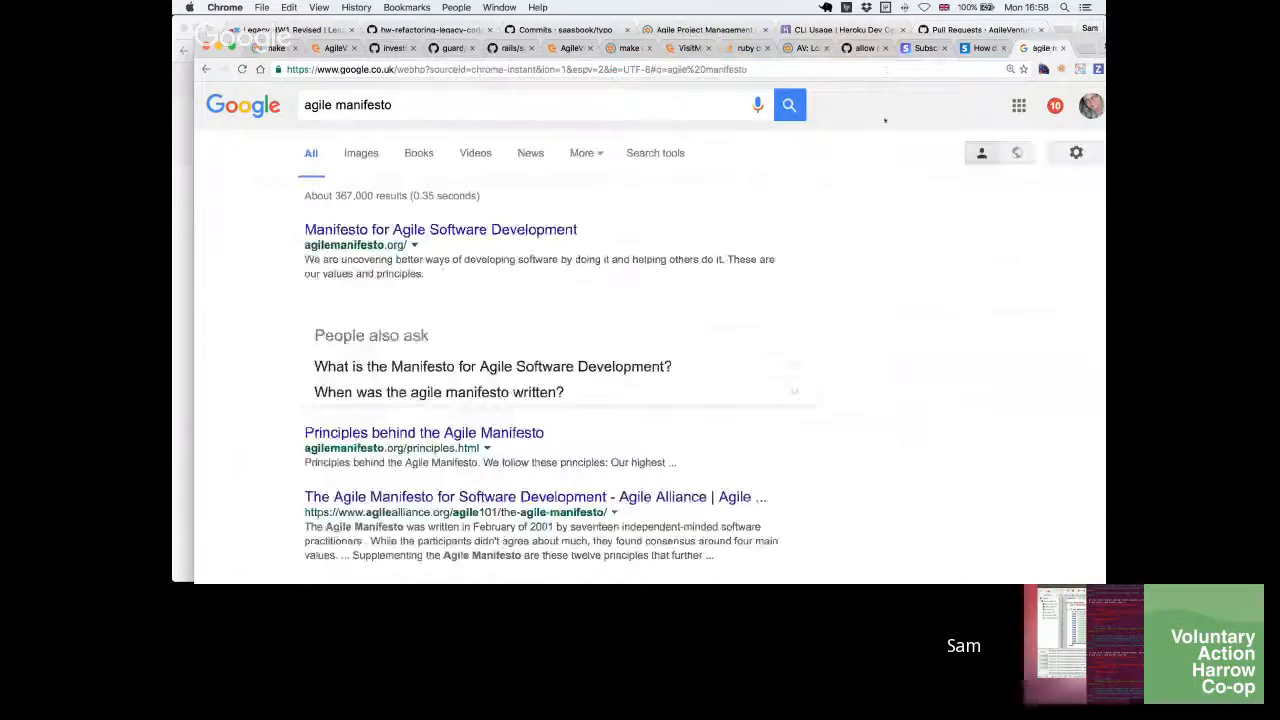
click(440, 229)
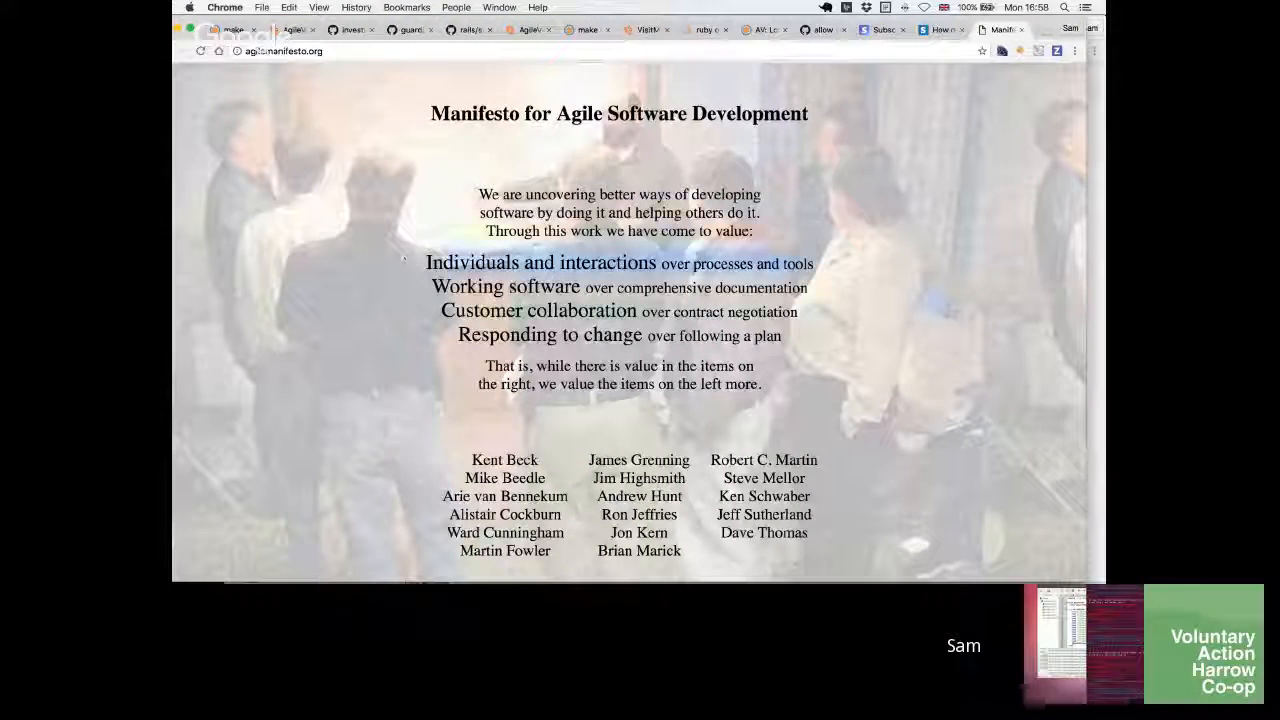
scroll(down, 3)
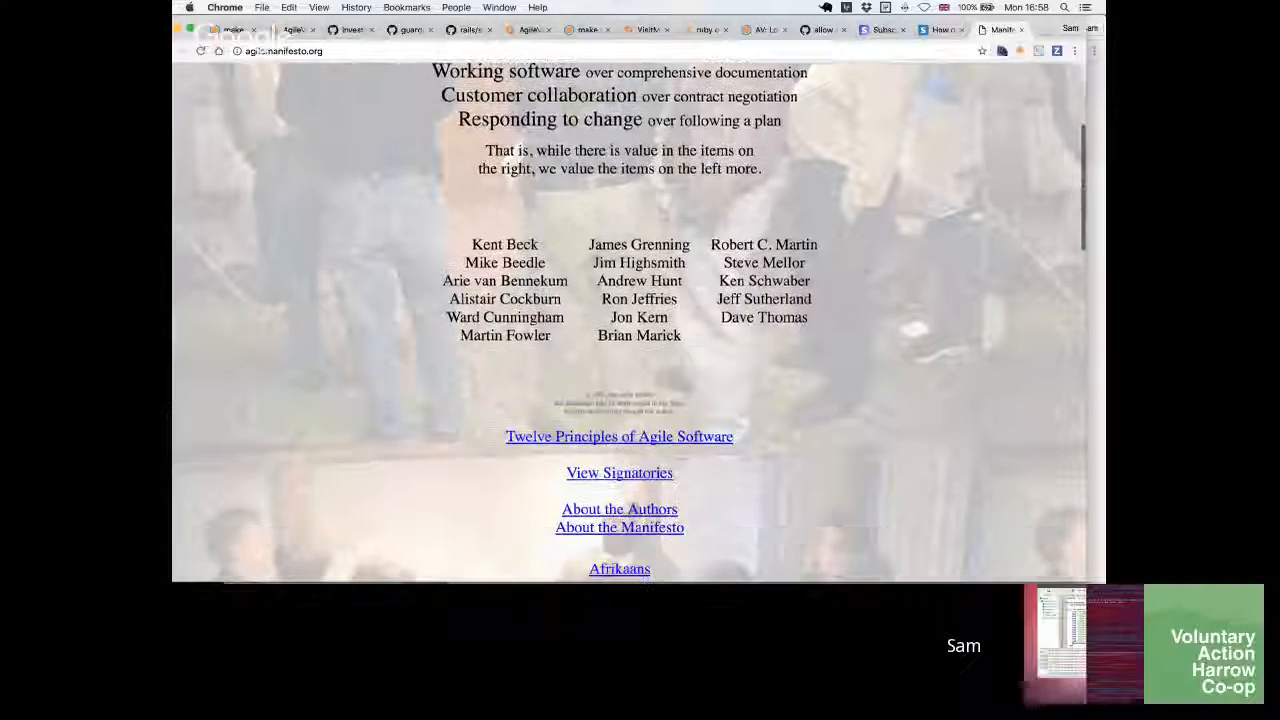
click(619, 436)
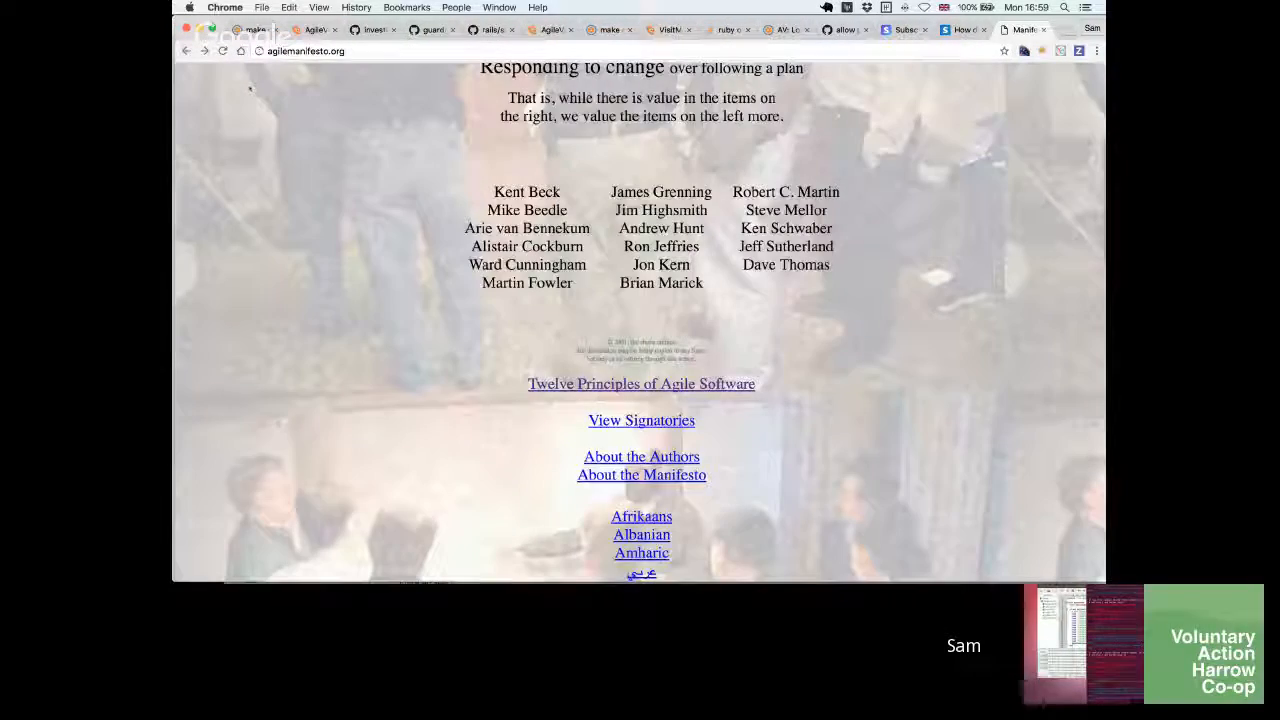
scroll(up, 3)
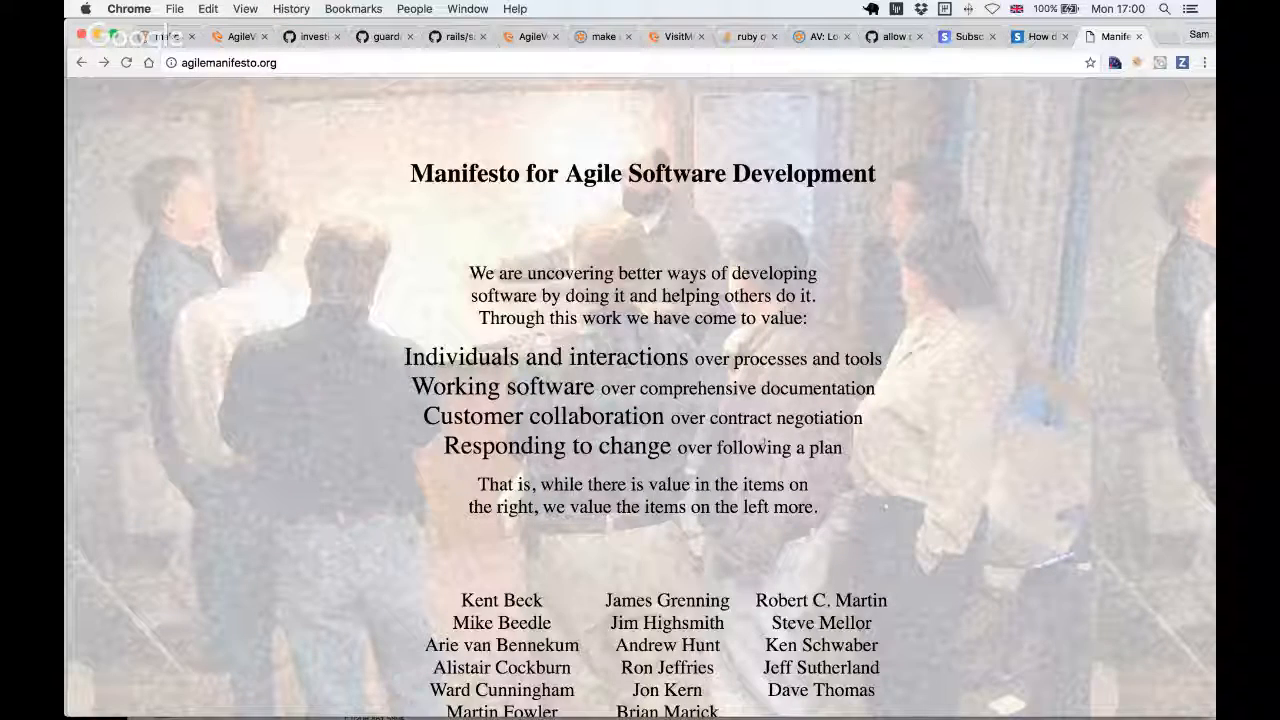
scroll(down, 3)
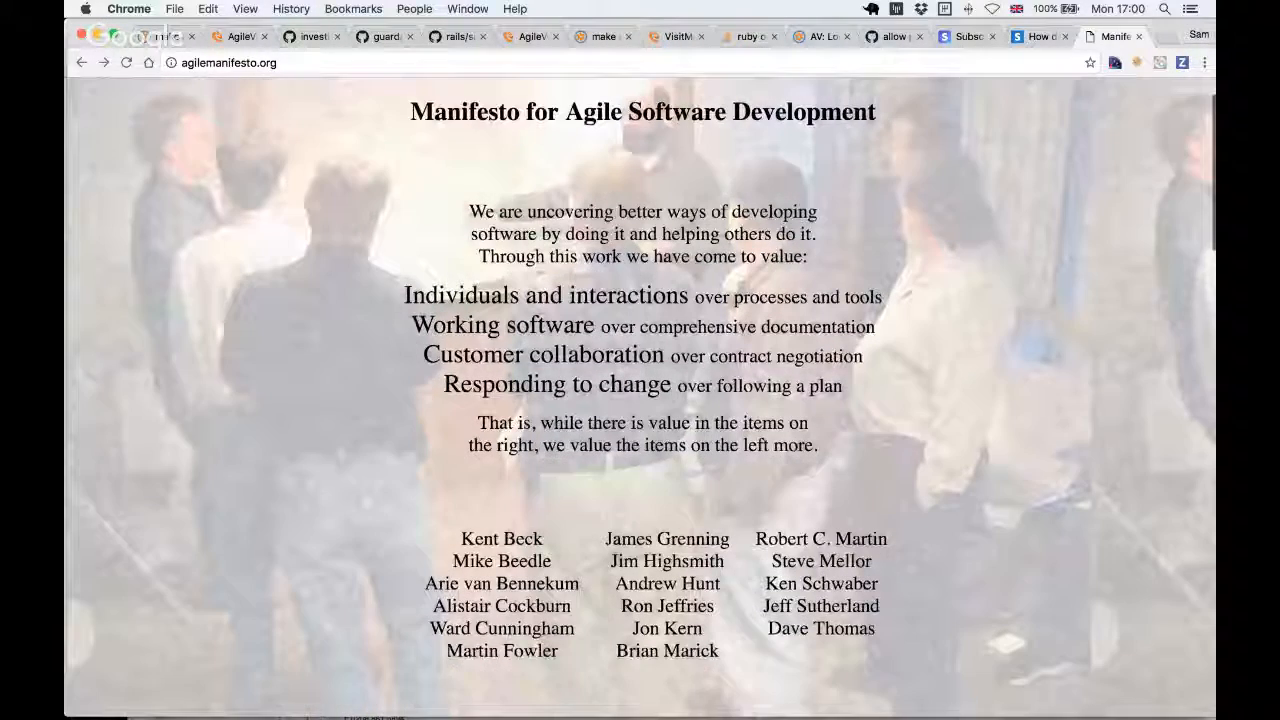
scroll(up, 3)
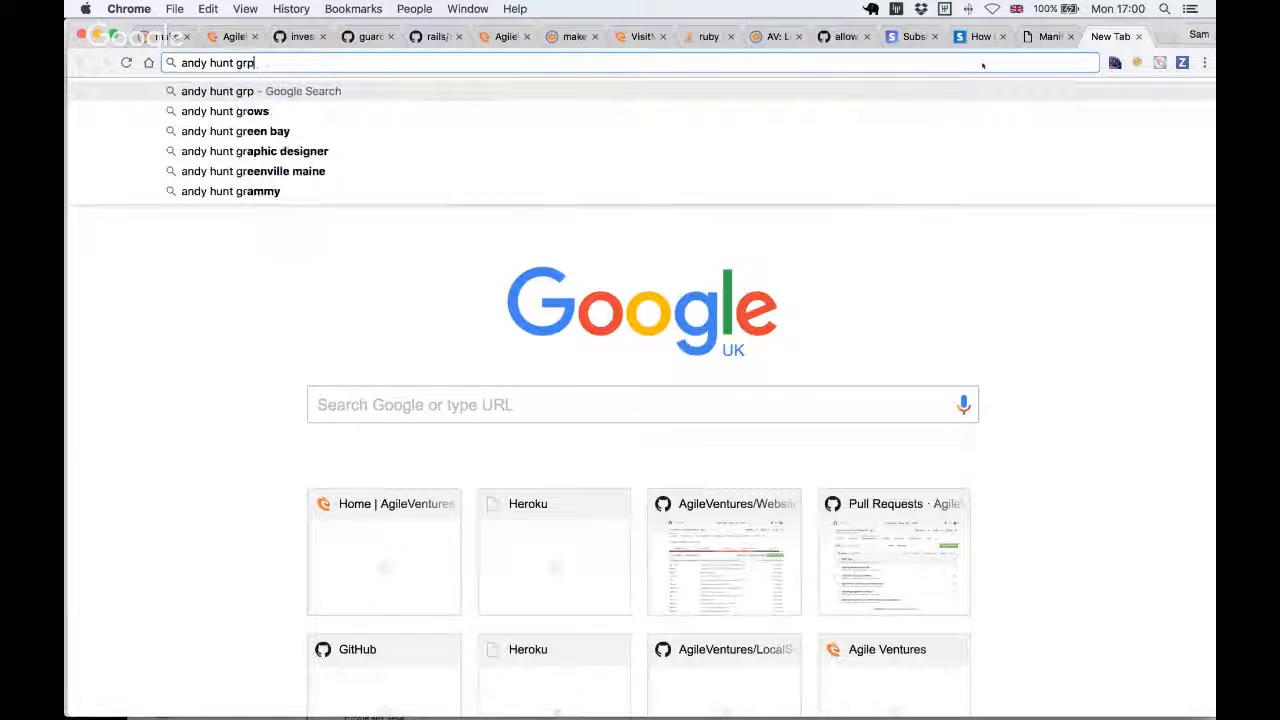
Search Andy Hunt's GROWS and land on the GROWS Method™ Home Page, reading down it.
text(GORWS)
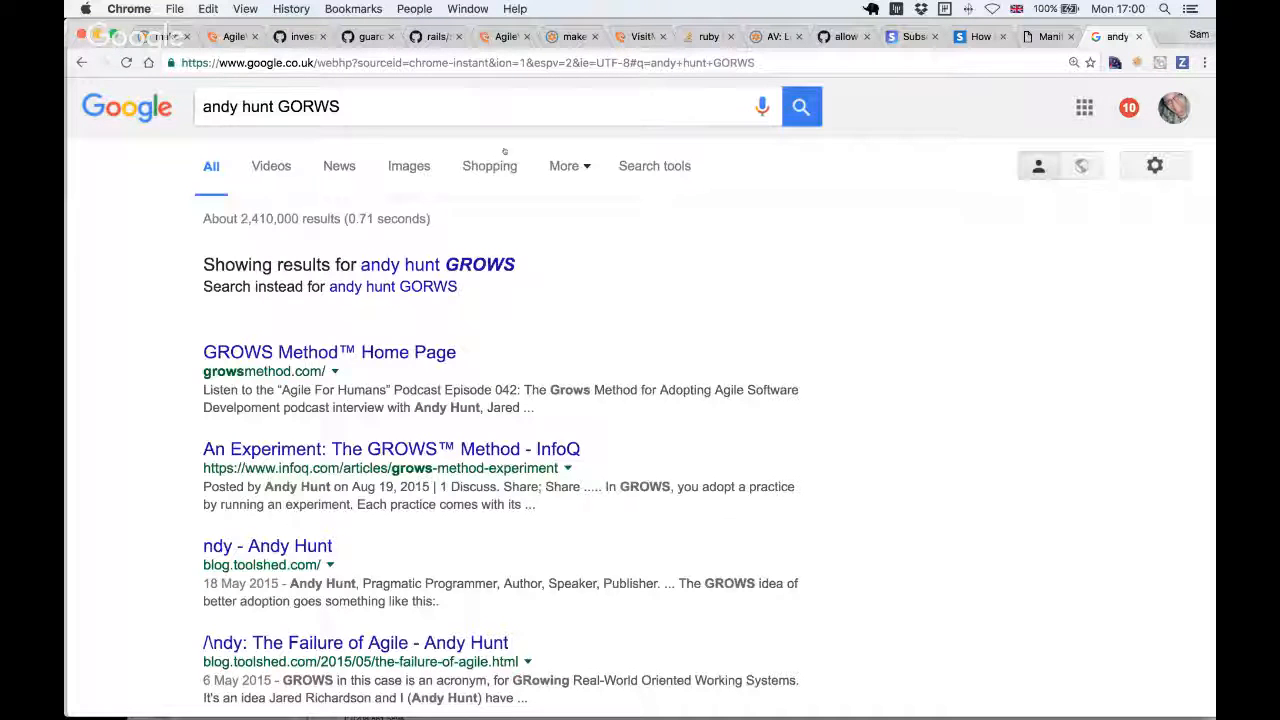
click(329, 352)
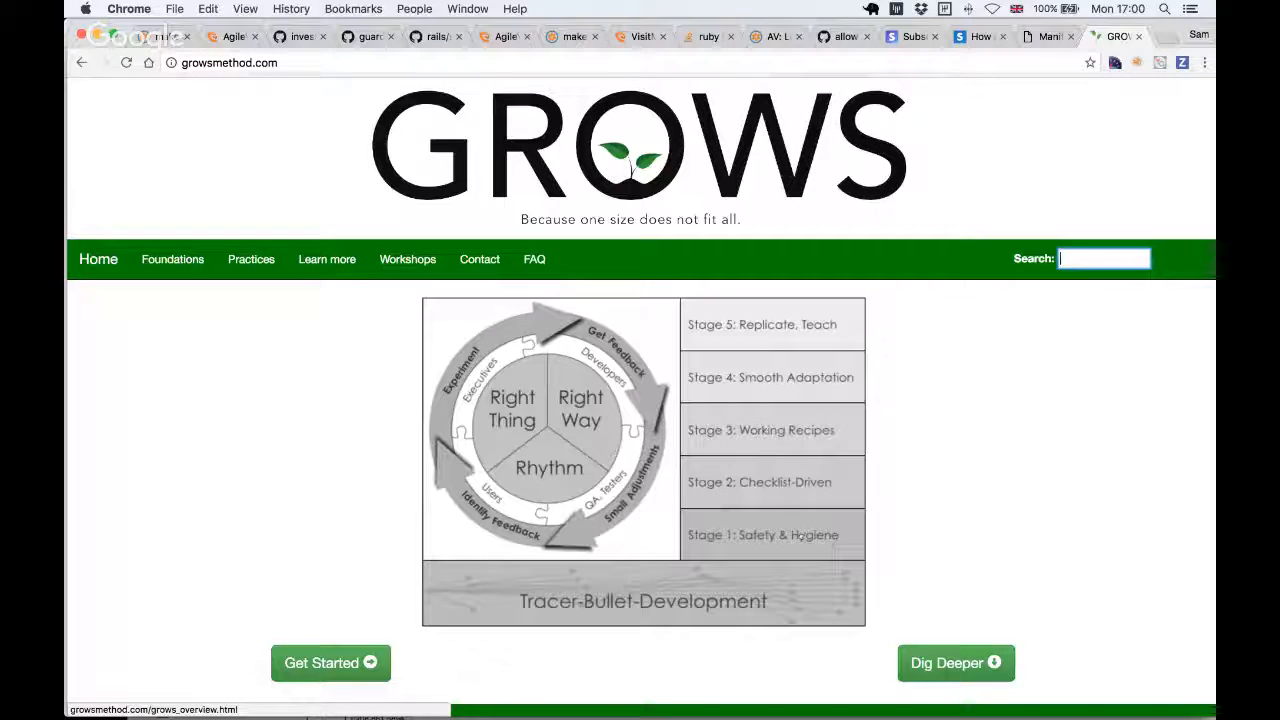
scroll(down, 3)
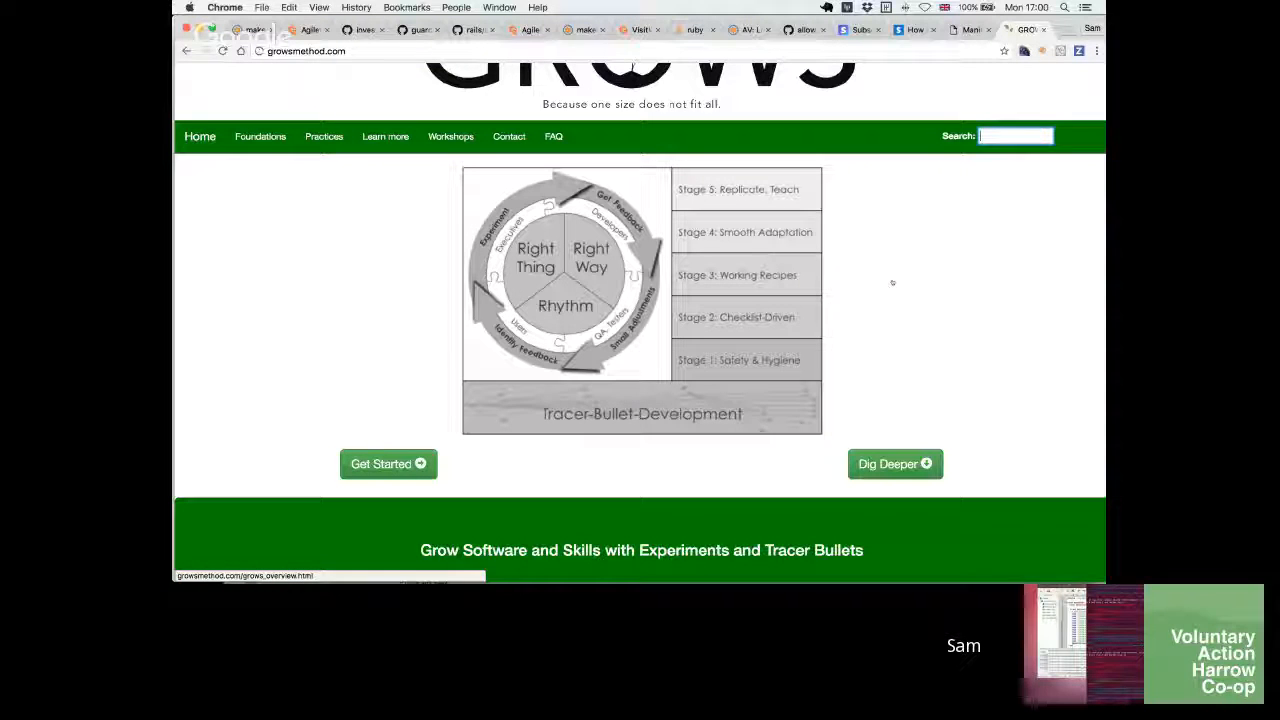
mouse_move(911, 302)
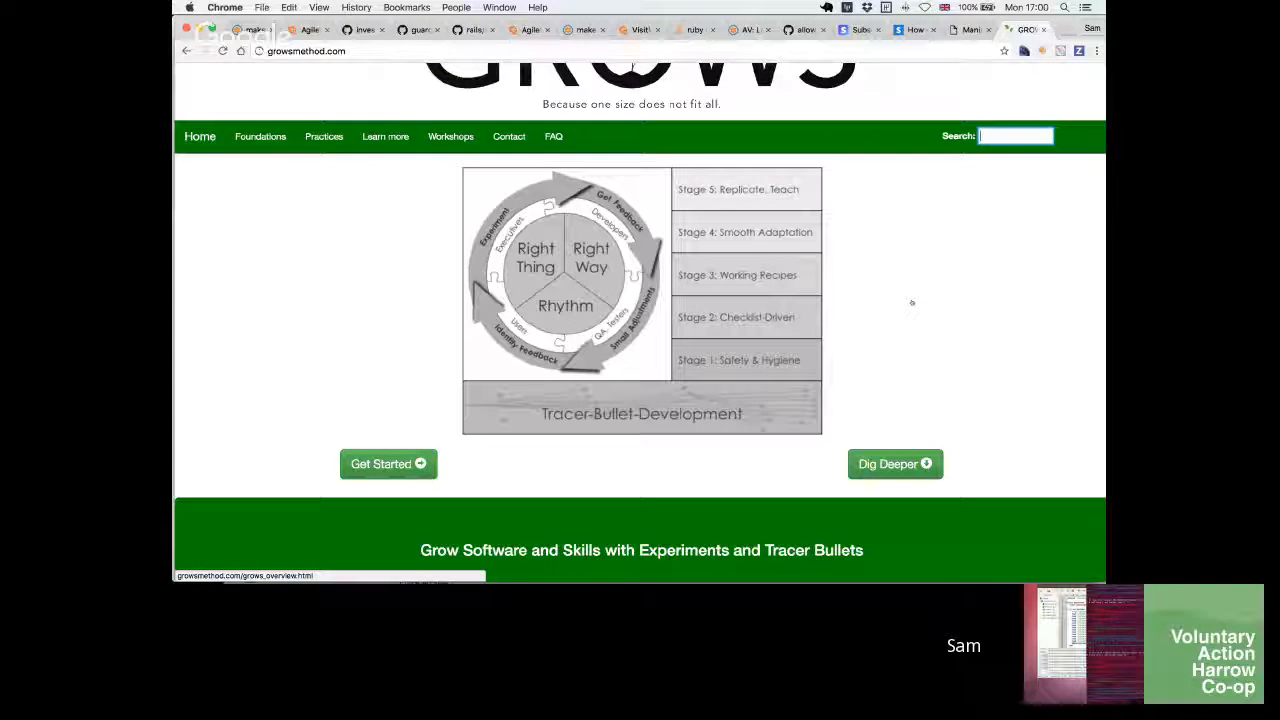
scroll(up, 3)
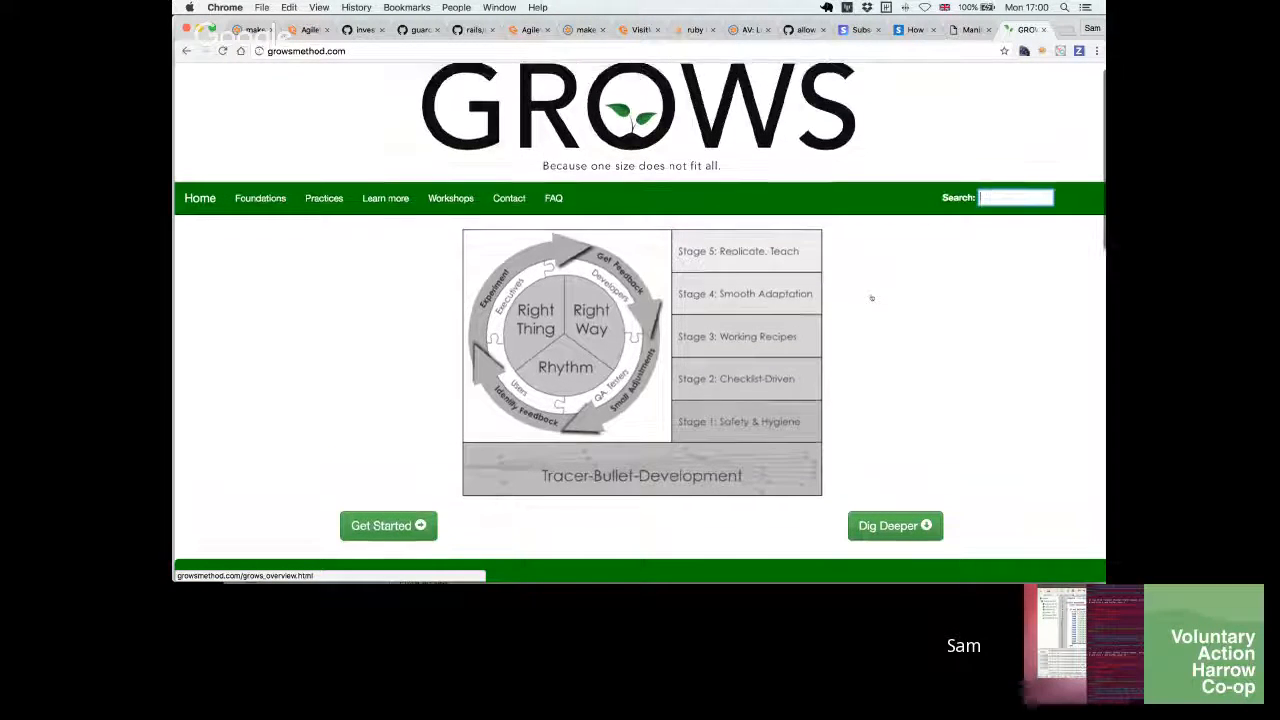
mouse_move(835, 330)
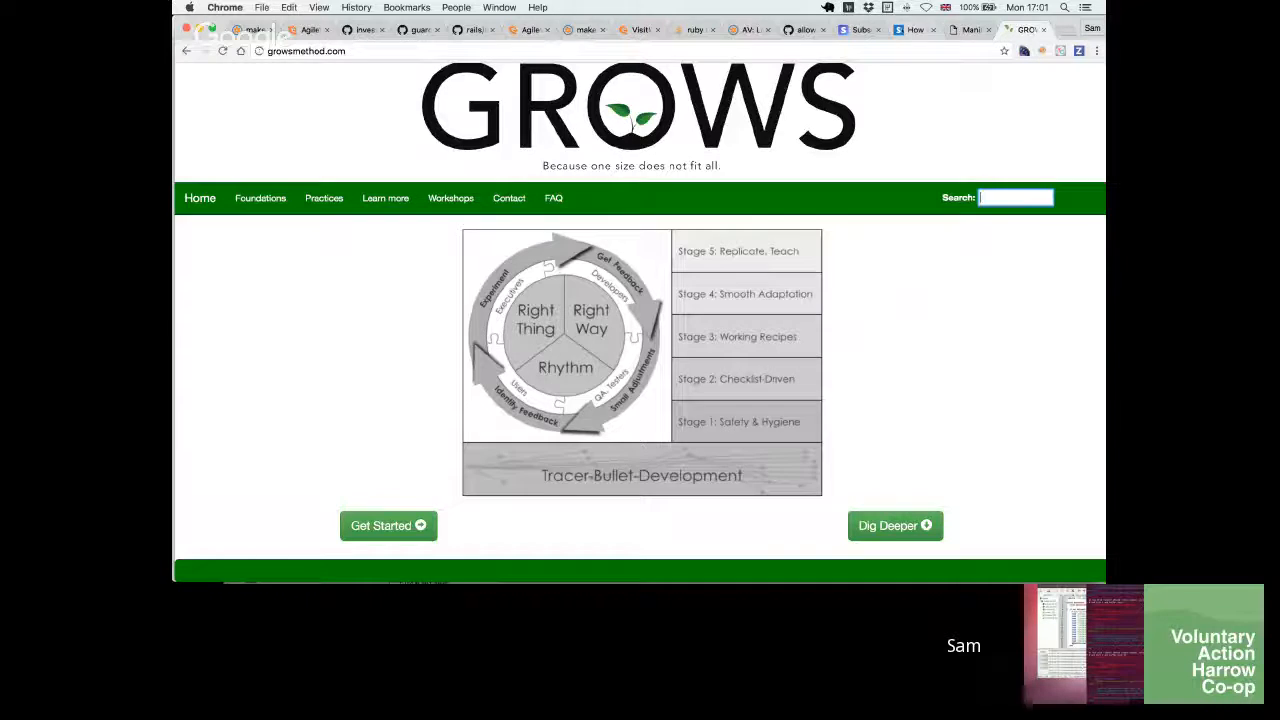
Flip between the agilemanifesto.org and GROWS tabs, settling on the manifesto's signatories and links.
click(968, 29)
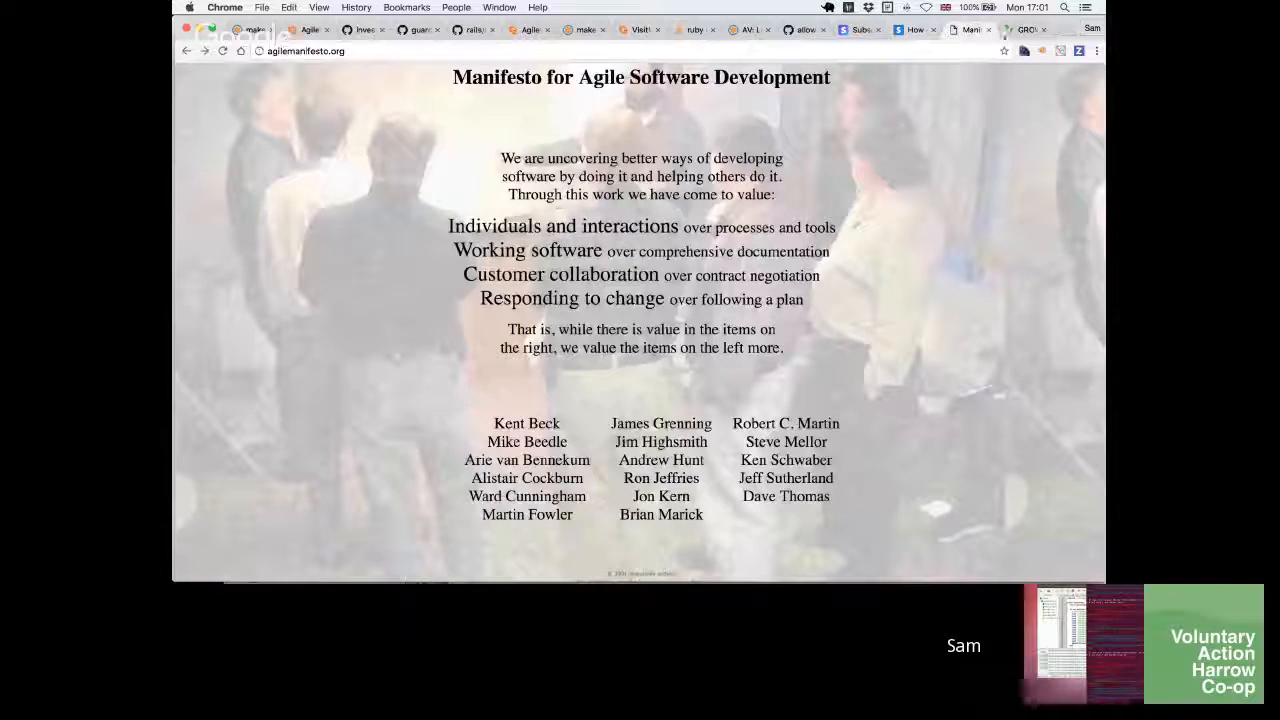
click(1025, 29)
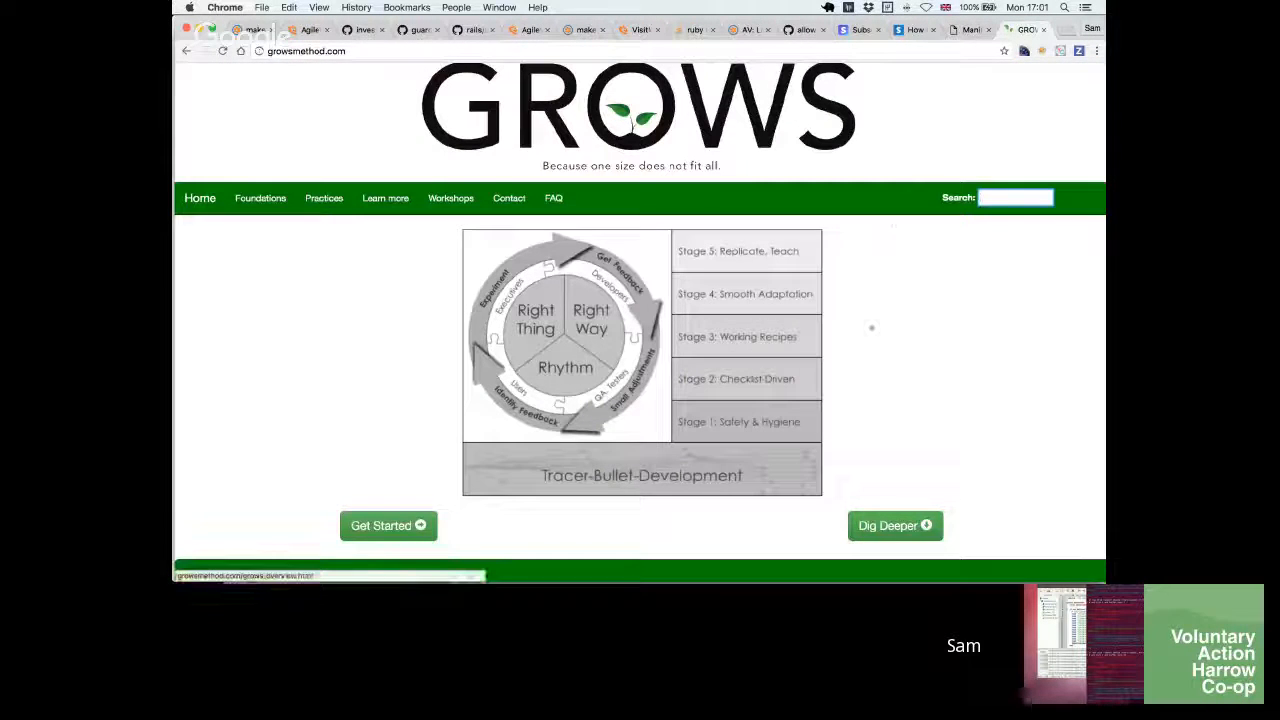
scroll(up, 3)
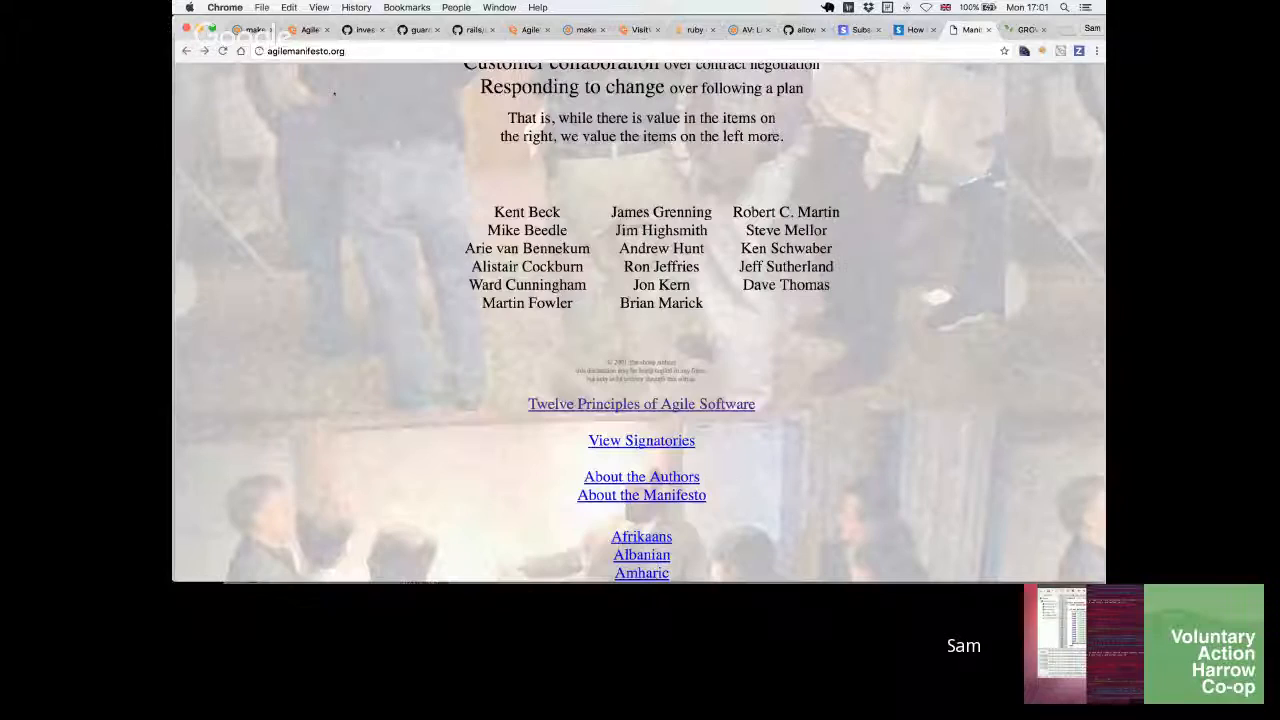
Reach the 'Twelve Principles of Agile Software' link on agilemanifesto.org.
scroll(up, 3)
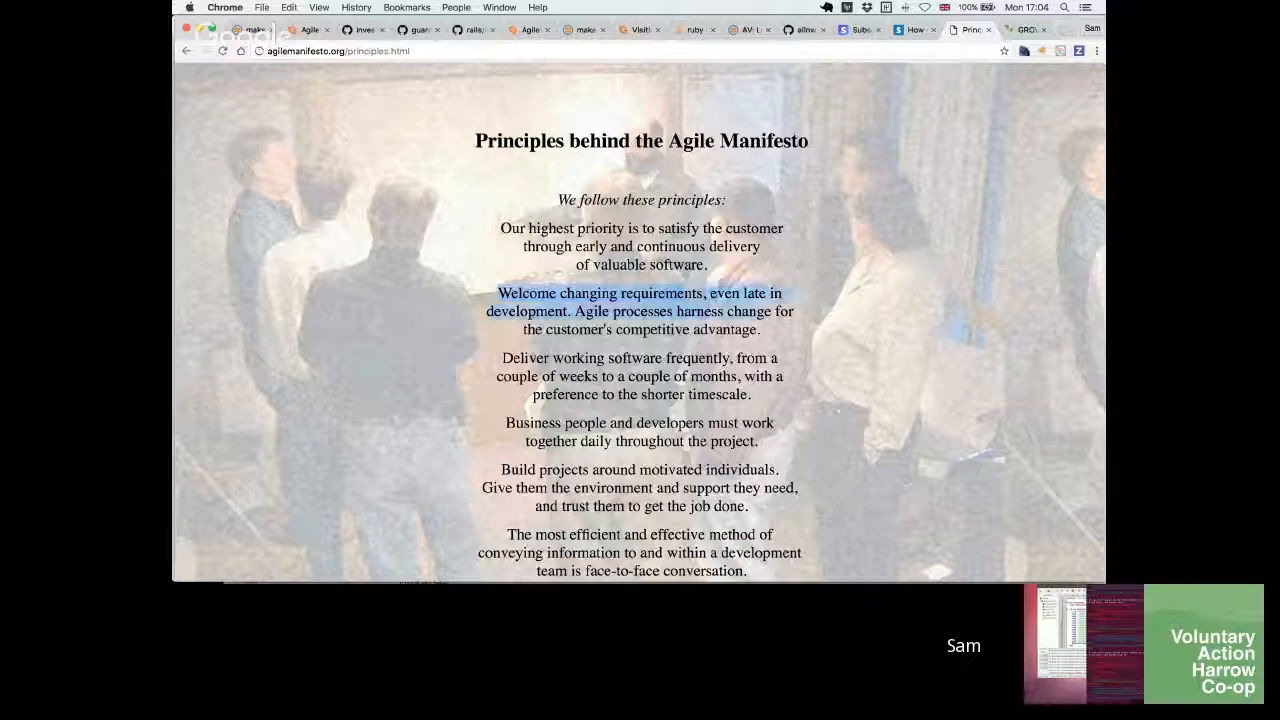
click(640, 310)
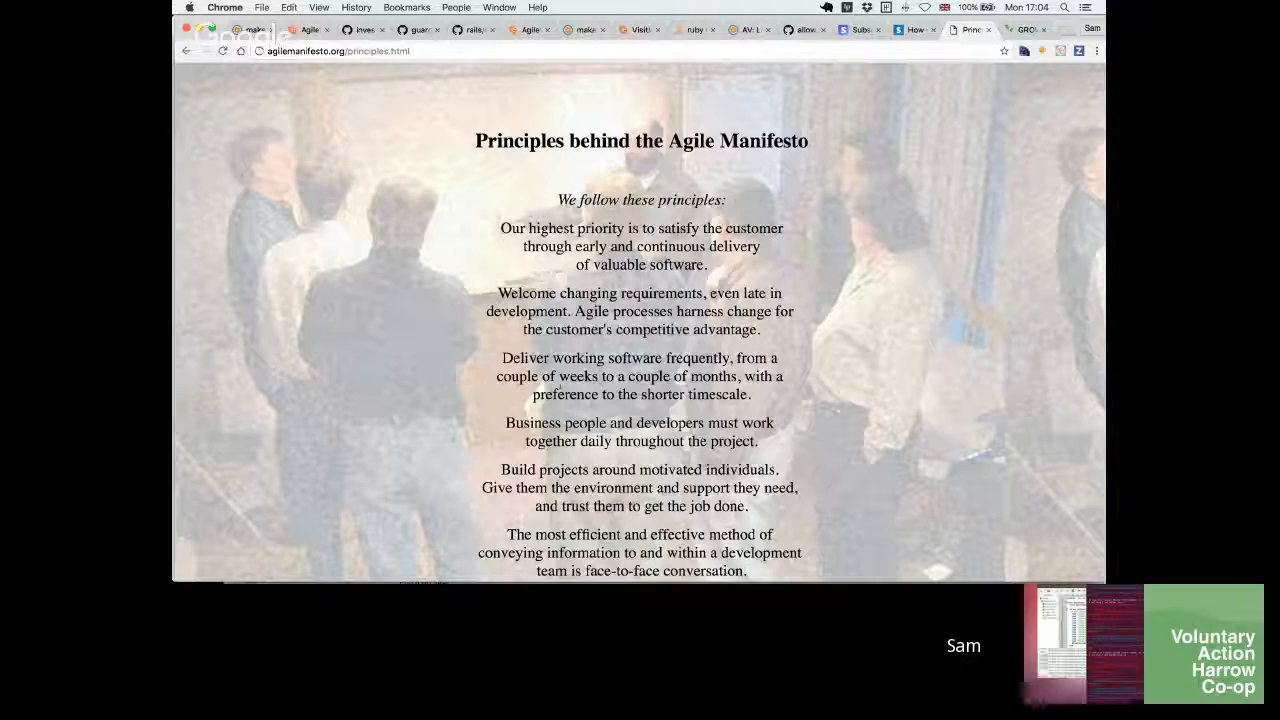
scroll(down, 3)
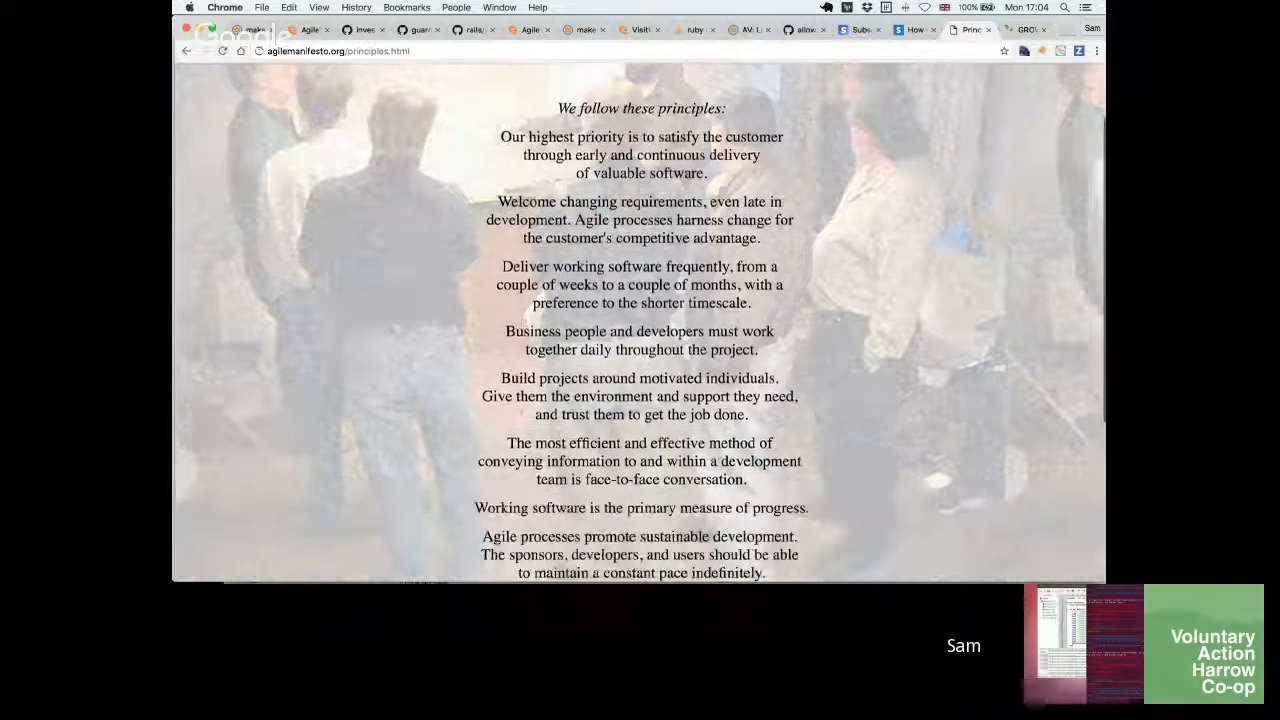